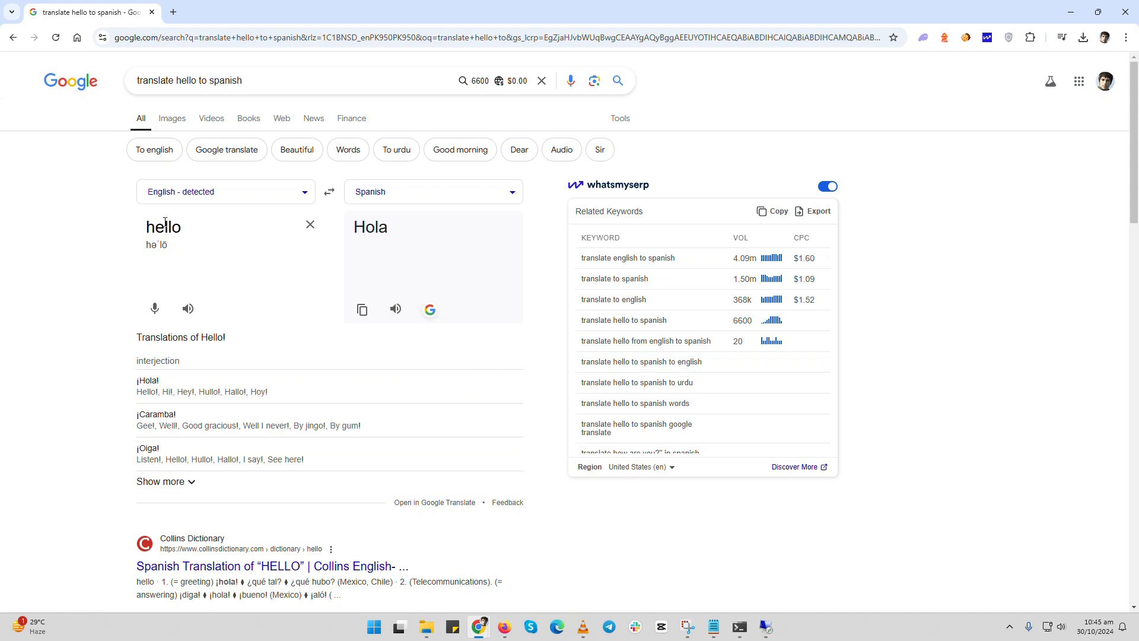
pyautogui.moveTo(378, 230)
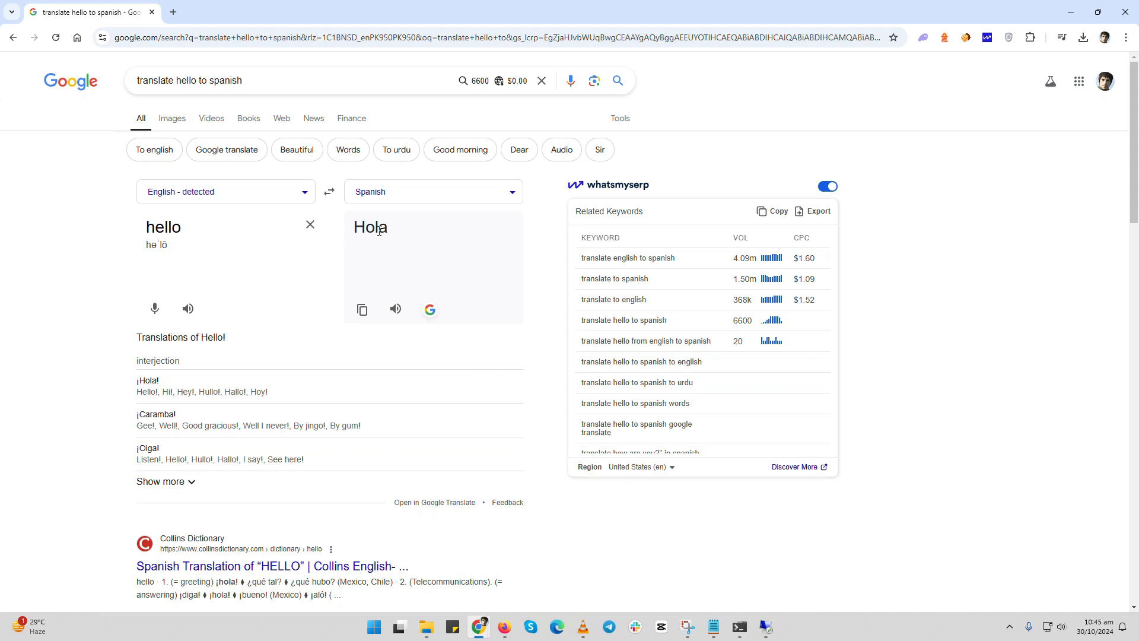
pyautogui.moveTo(229, 296)
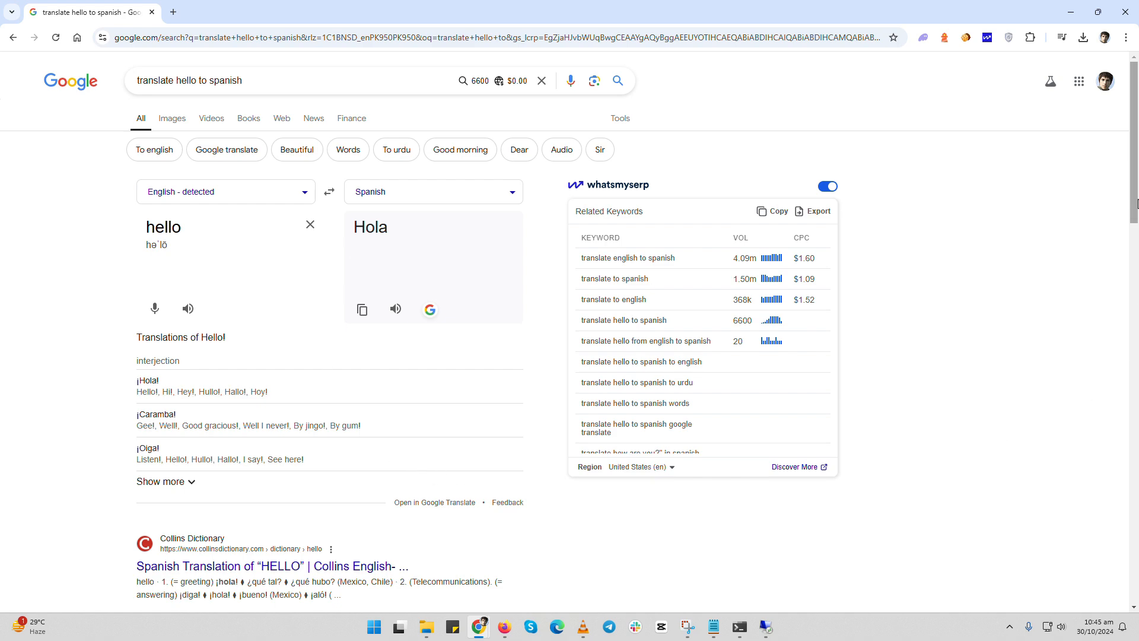
# - Search Google for 'translate' to bring up the translator widget
pyautogui.scroll(-3)
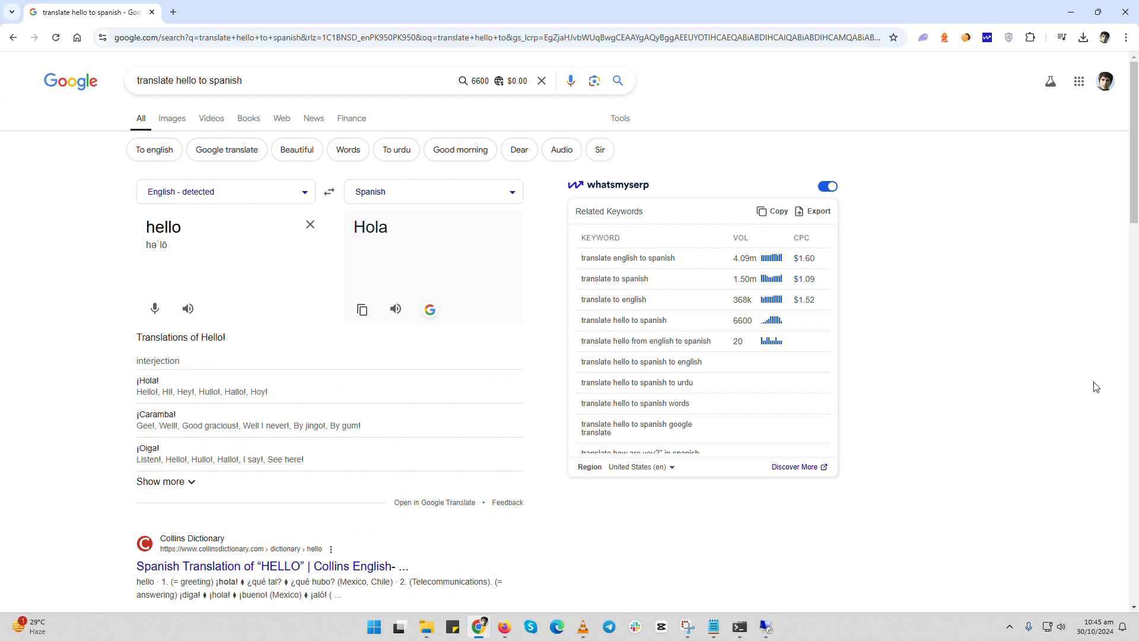
pyautogui.click(317, 37)
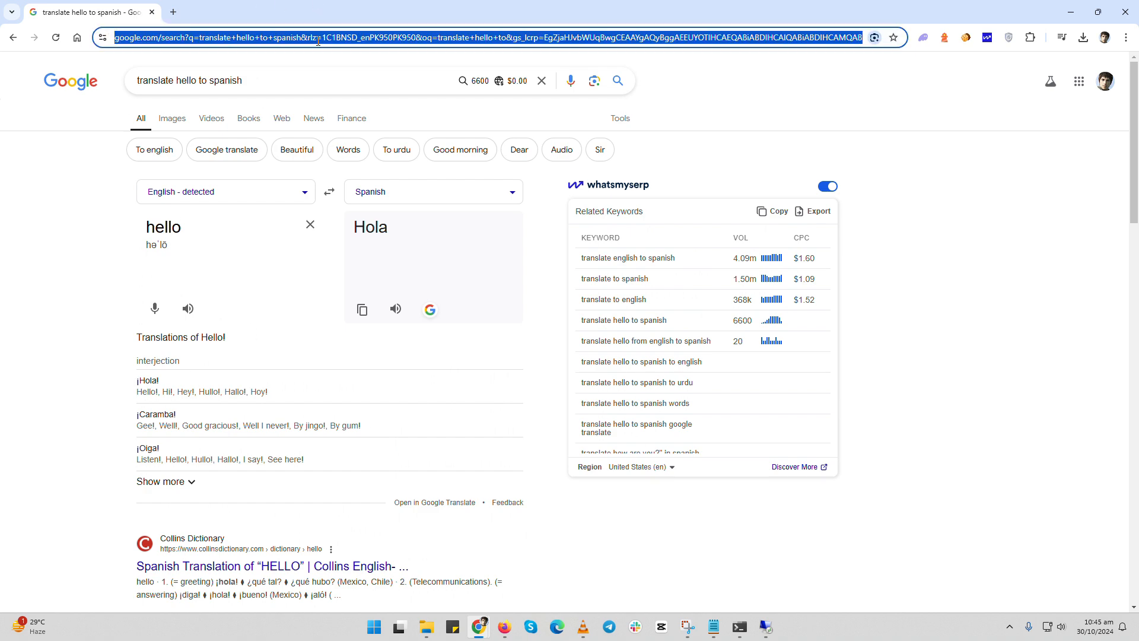
pyautogui.click(318, 37)
pyautogui.write('google.com')
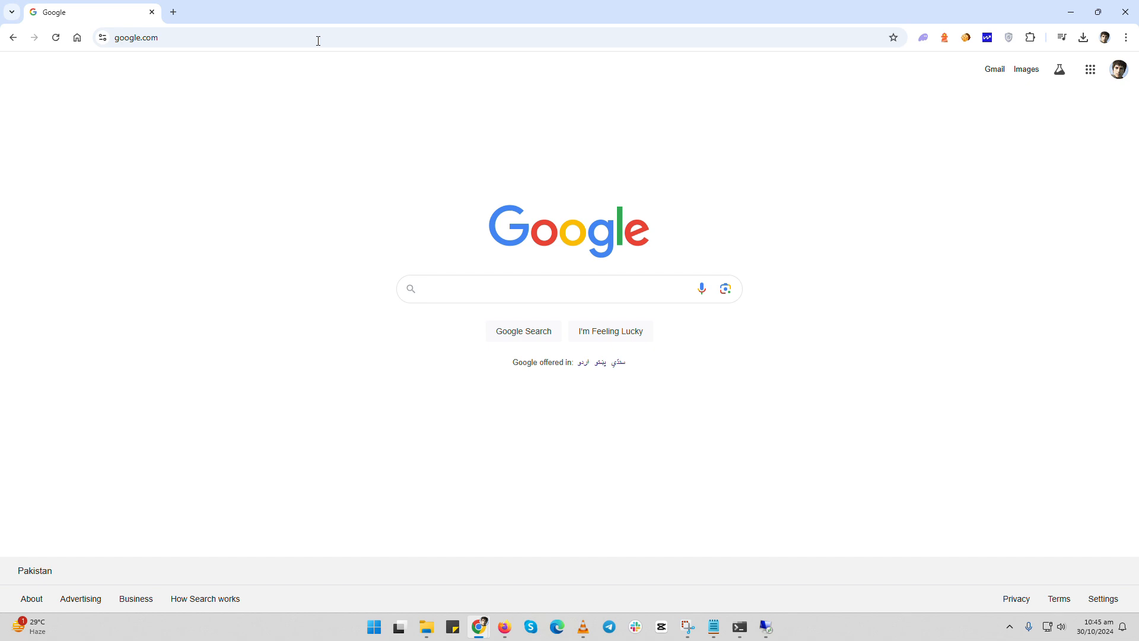
pyautogui.click(544, 288)
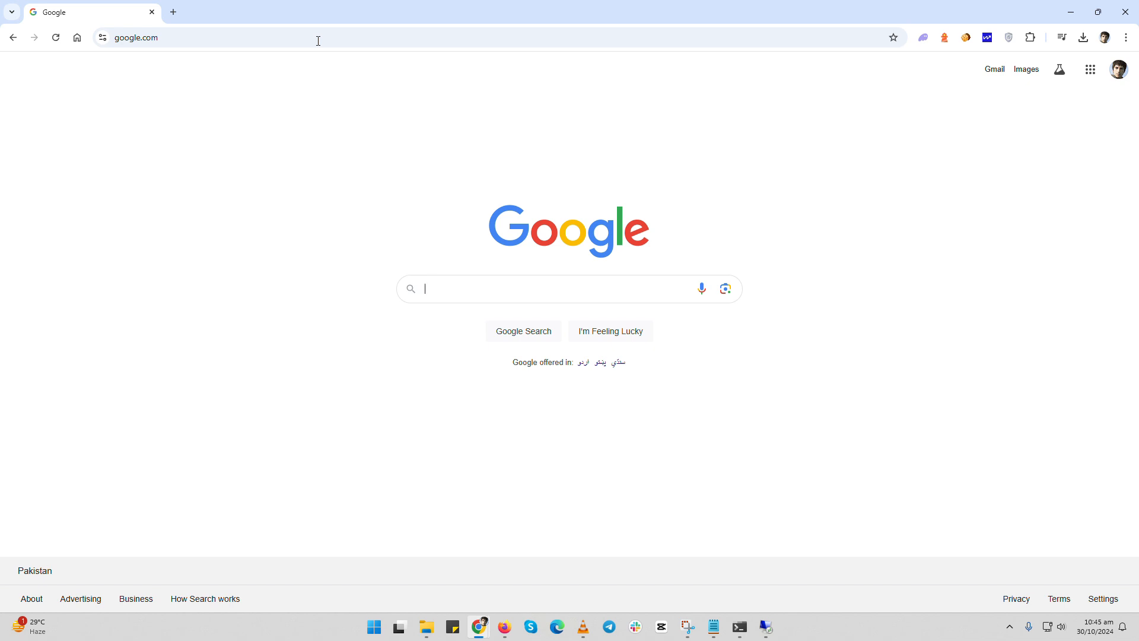
pyautogui.write('t')
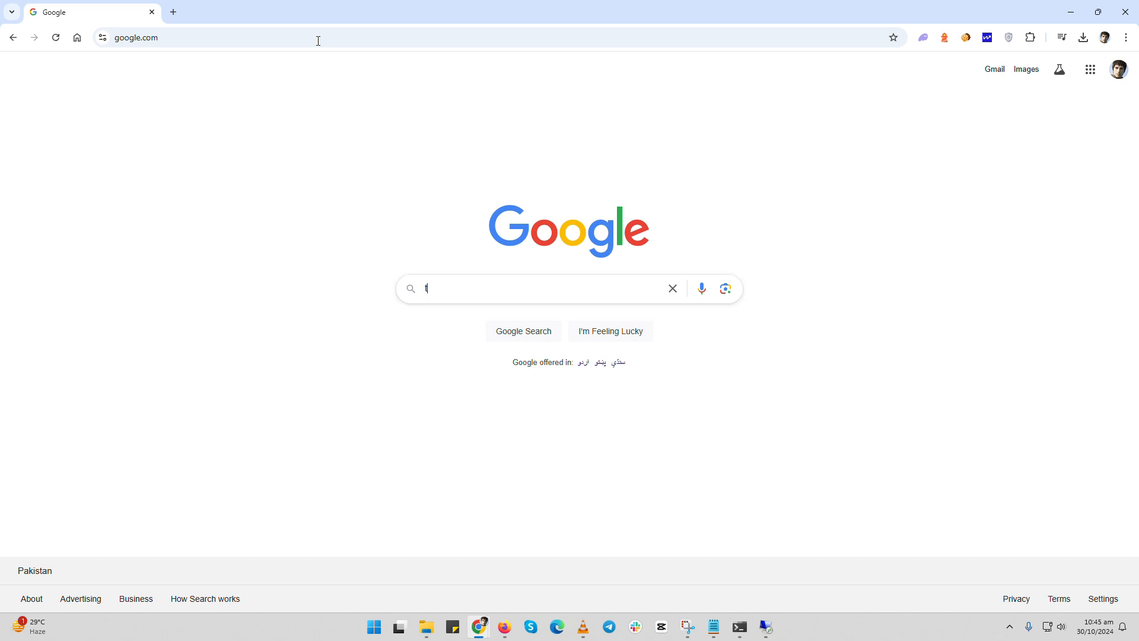
pyautogui.write('ranslate hello to spanish')
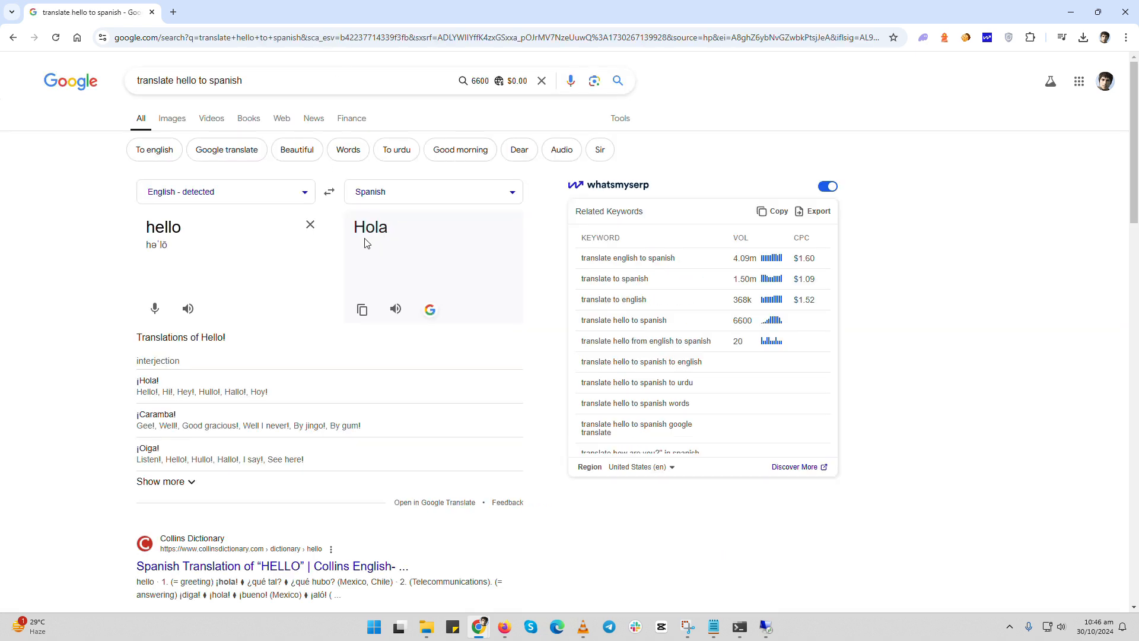
pyautogui.moveTo(395, 309)
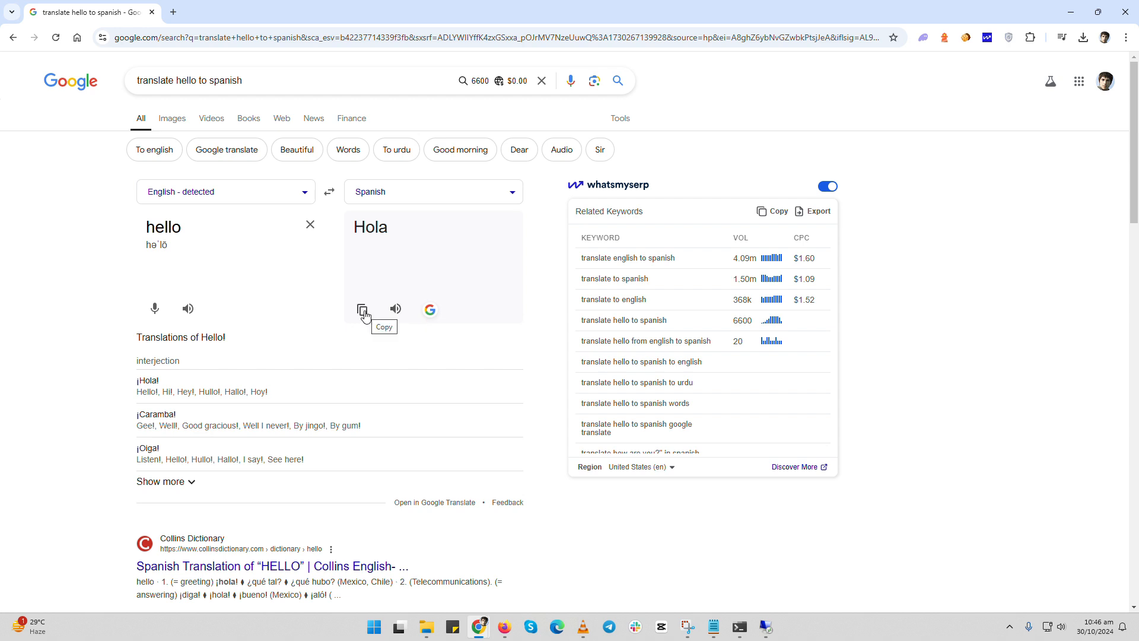
# - Enter 'hello how are you today ?' and copy the Spanish result 'hola como estas hoy?'
pyautogui.click(361, 309)
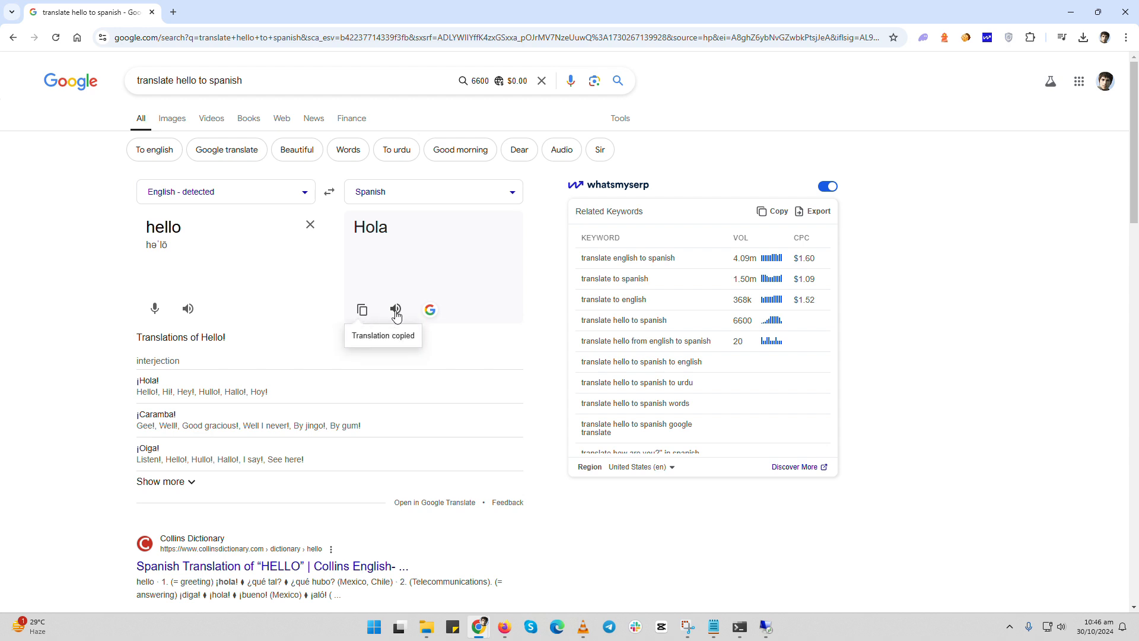
pyautogui.doubleClick(163, 227)
pyautogui.write(' how are you today')
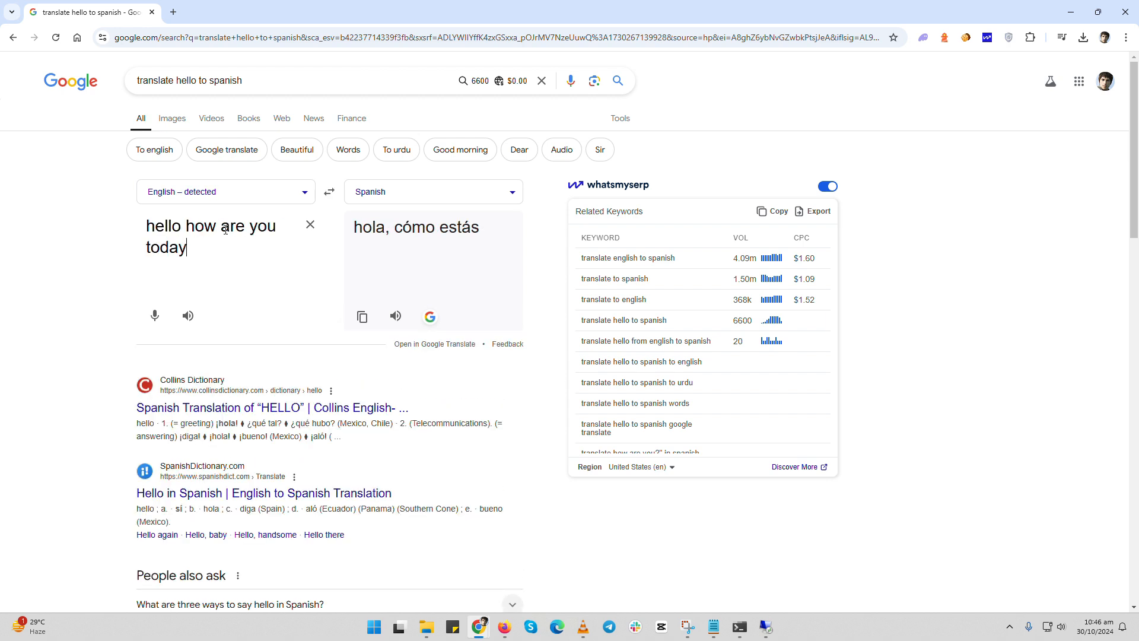
pyautogui.write('?')
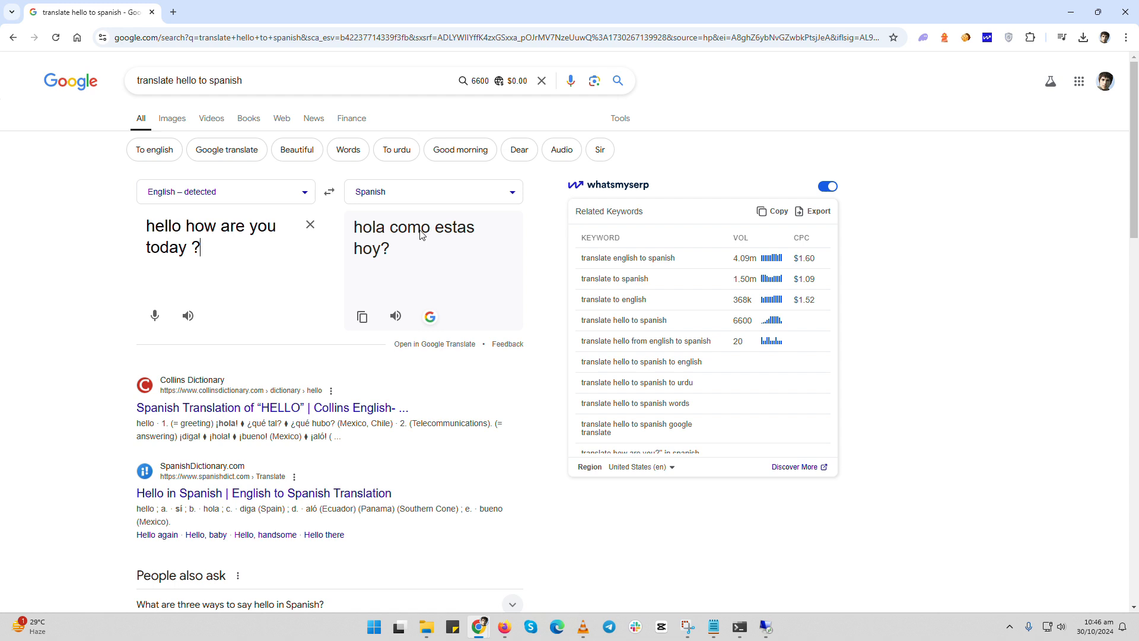
pyautogui.moveTo(396, 221)
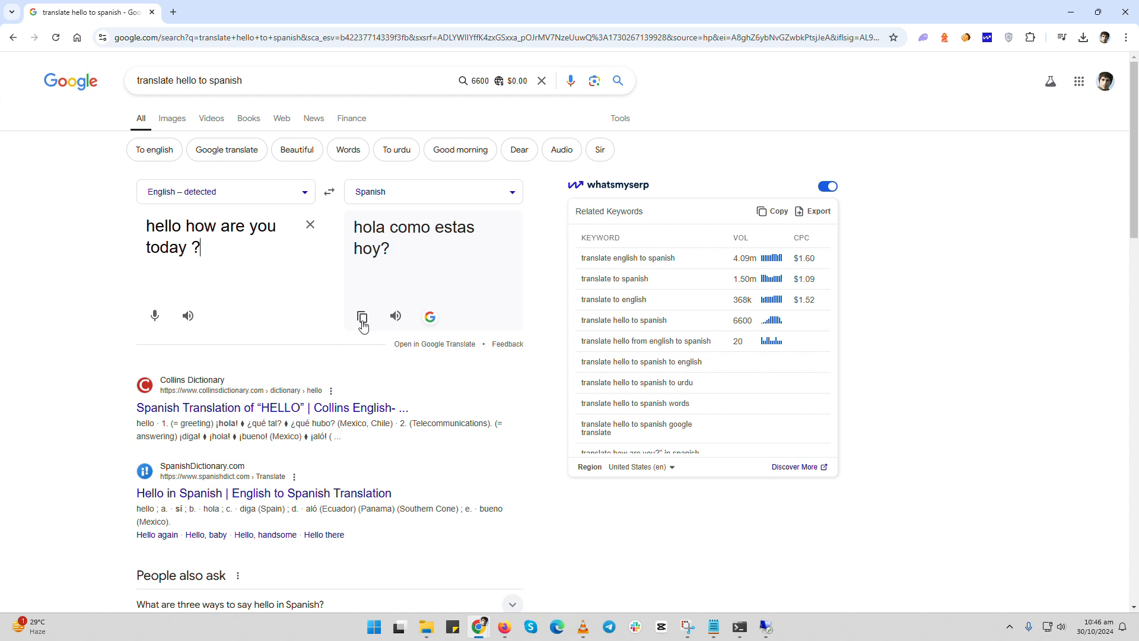
pyautogui.click(361, 316)
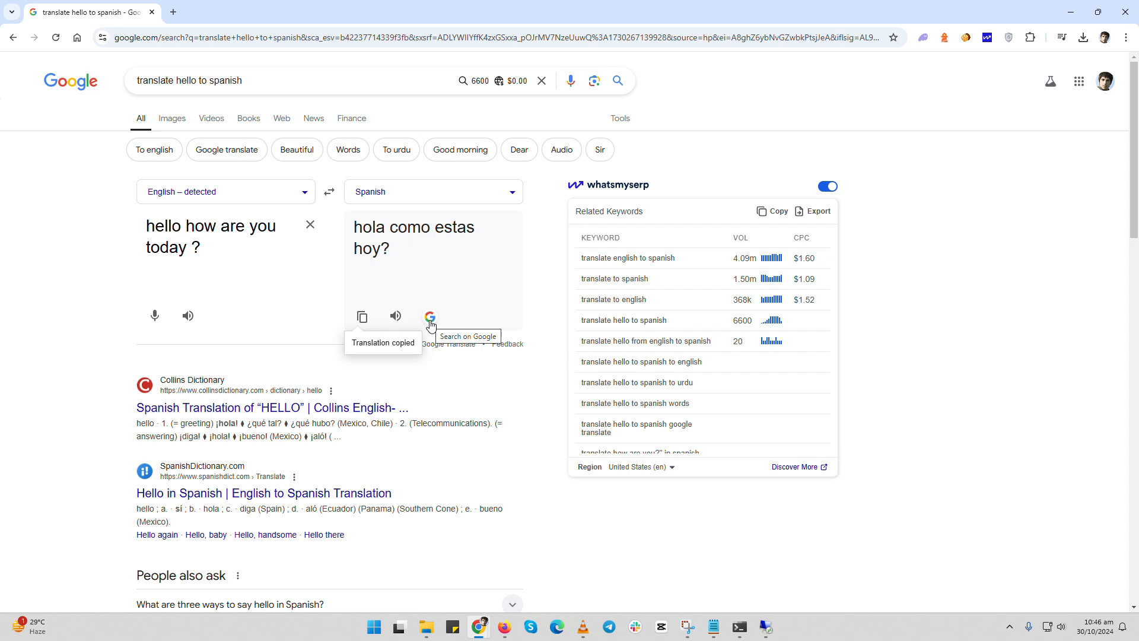
pyautogui.moveTo(456, 194)
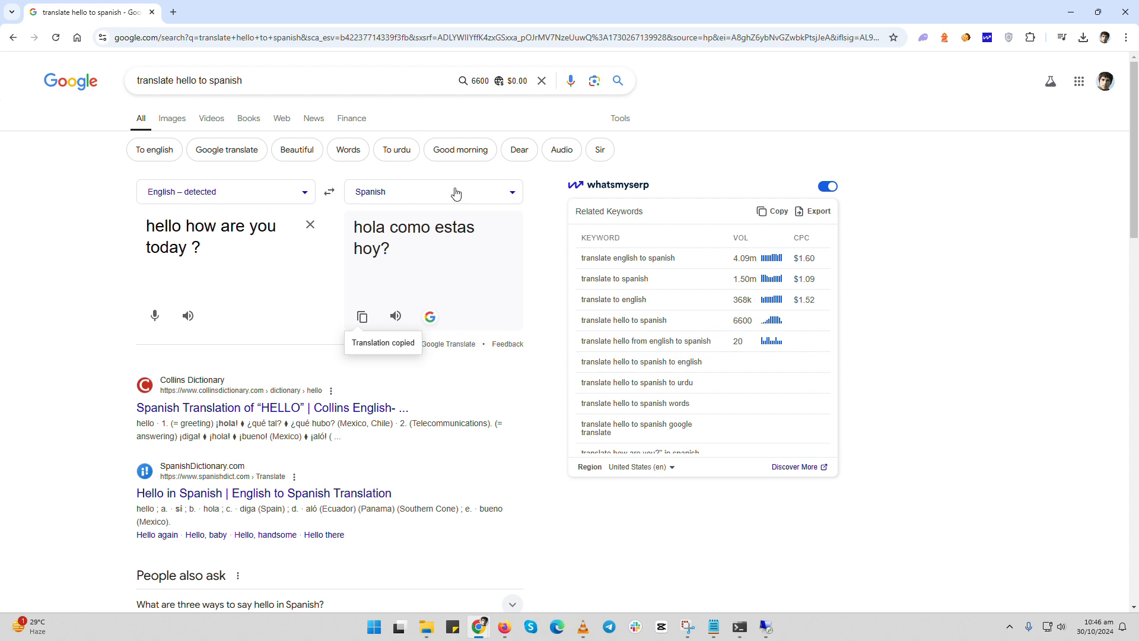
# - Switch the target language to French, select that translation, then change to Arabic
pyautogui.click(432, 192)
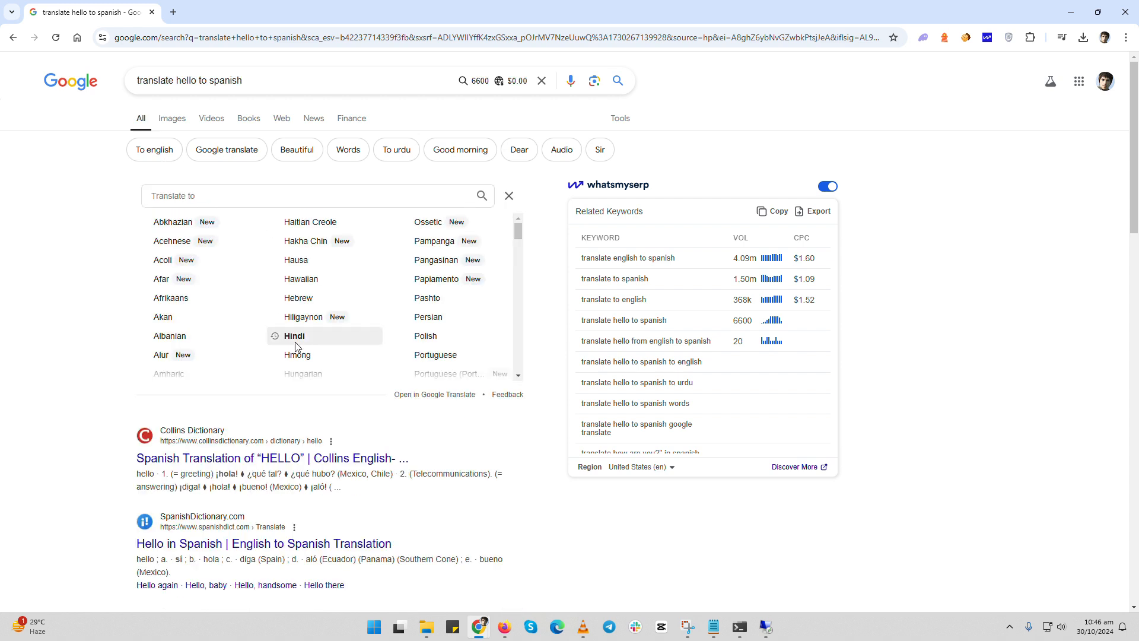
pyautogui.scroll(-3)
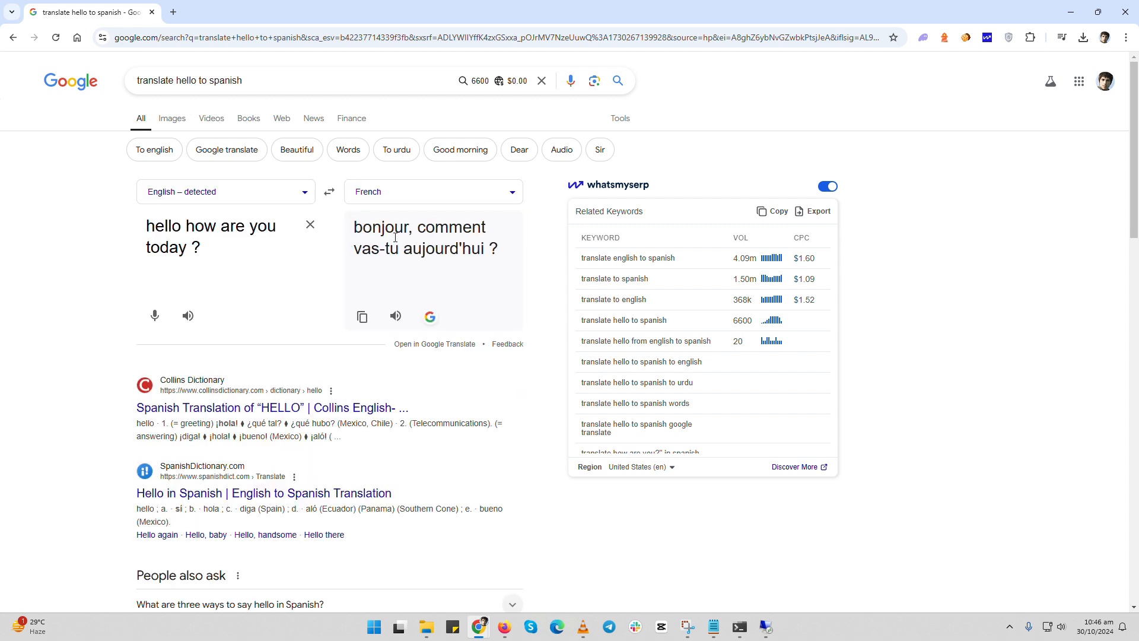
pyautogui.moveTo(374, 226); pyautogui.dragTo(498, 249)
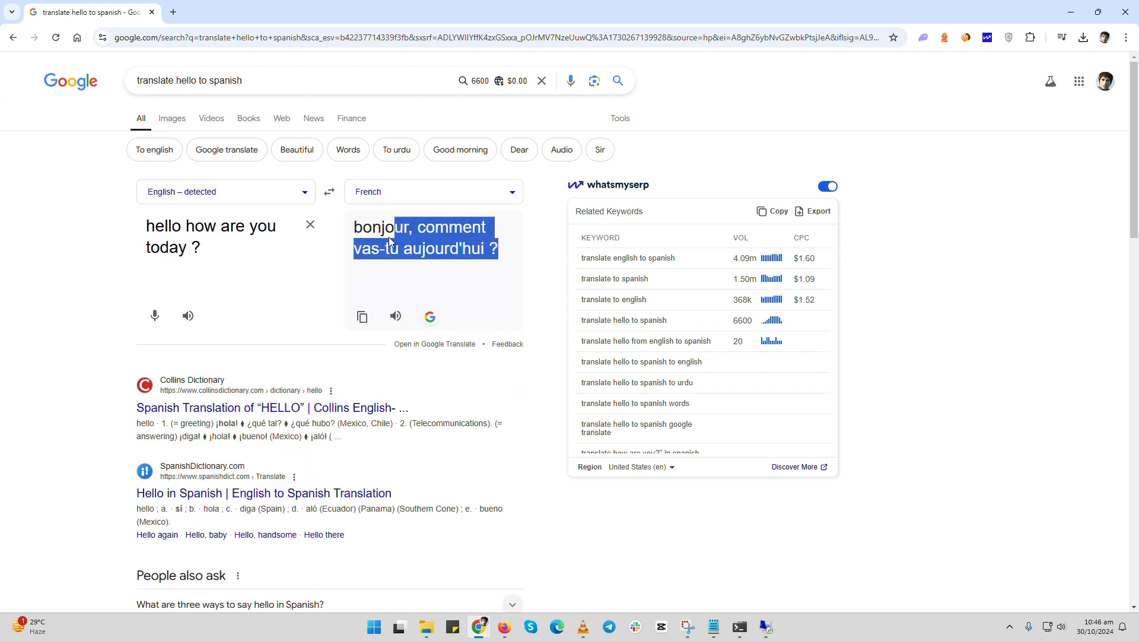
pyautogui.click(361, 317)
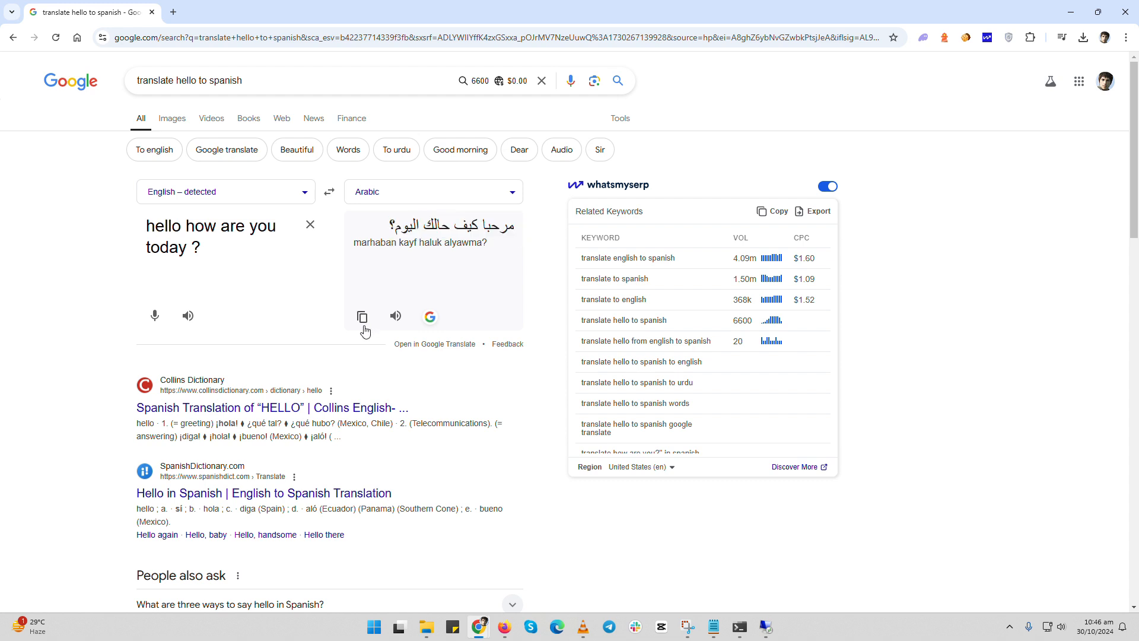
pyautogui.moveTo(395, 320)
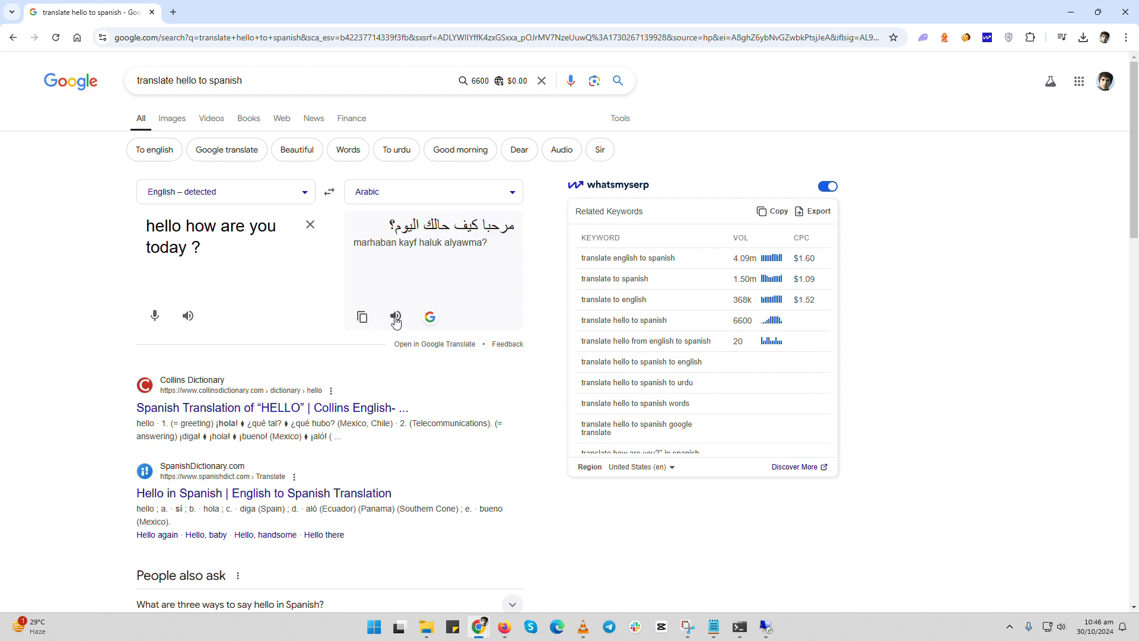